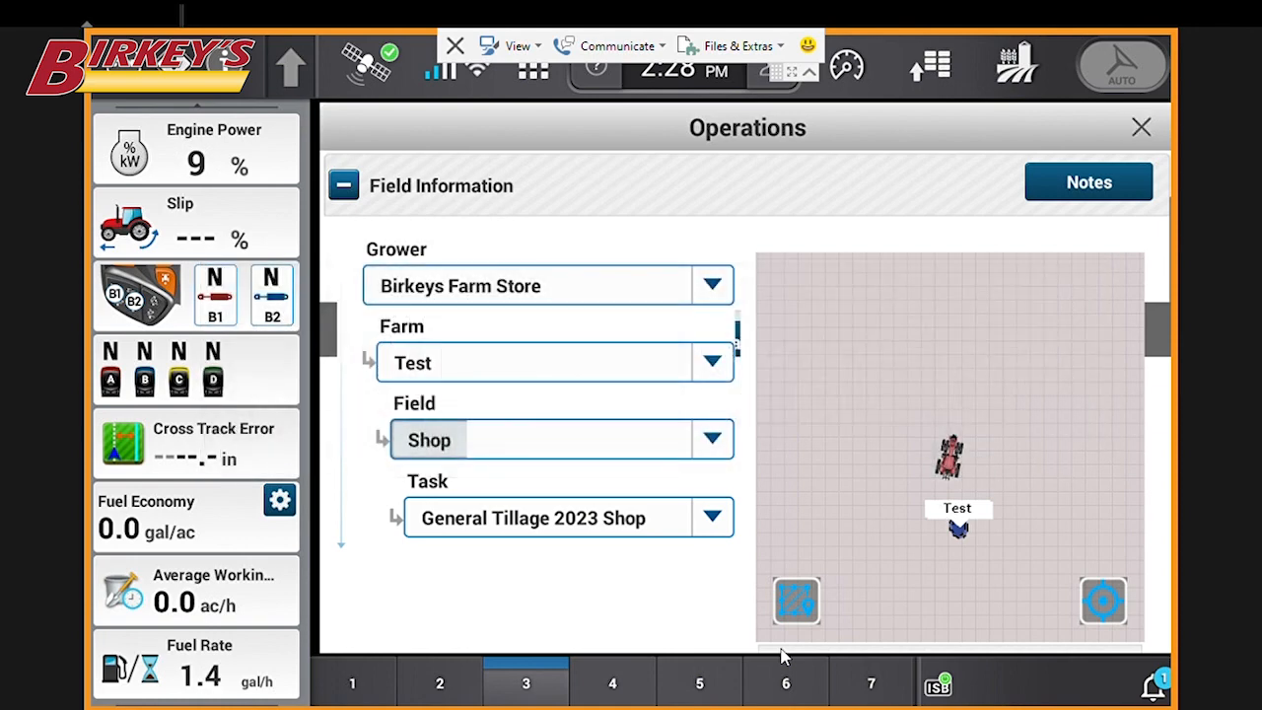
- Close the Operations field information window to return to the guidance run screen
{"action": "left_click", "coordinate": [1139, 126]}
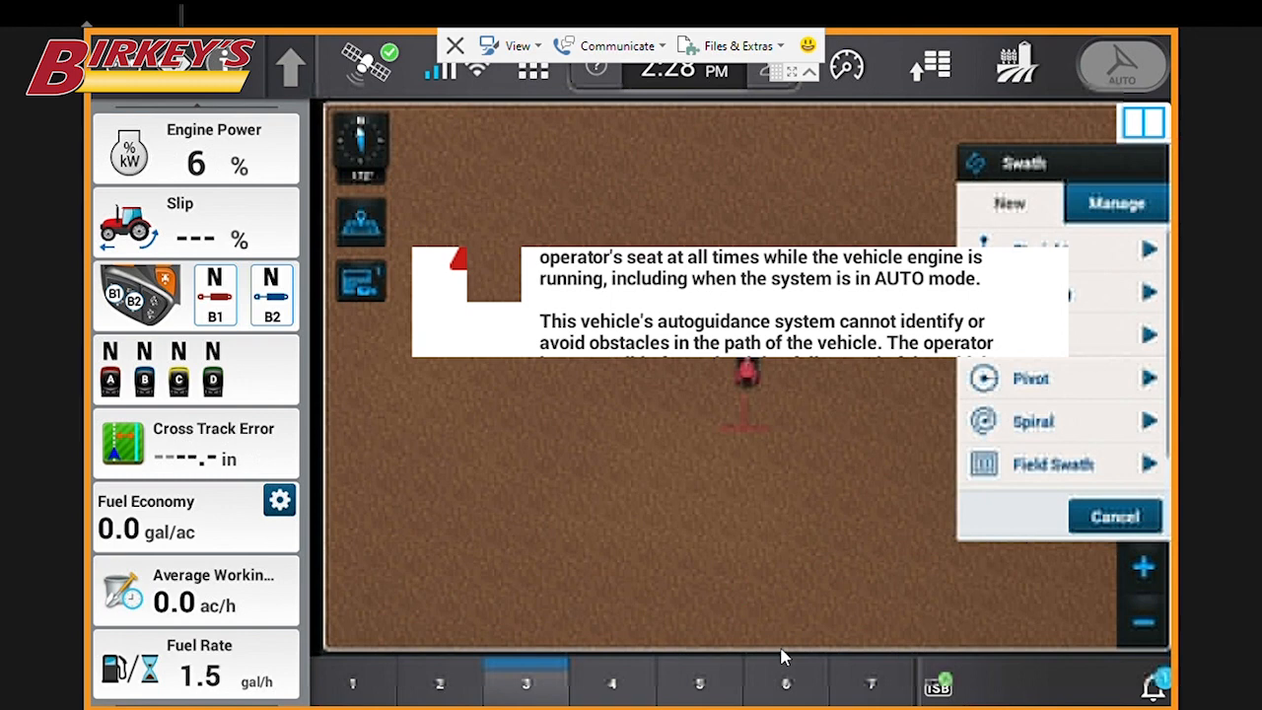
- Start a new A–B straight swath so its line begins trailing the tractor
{"action": "left_click", "coordinate": [1035, 249]}
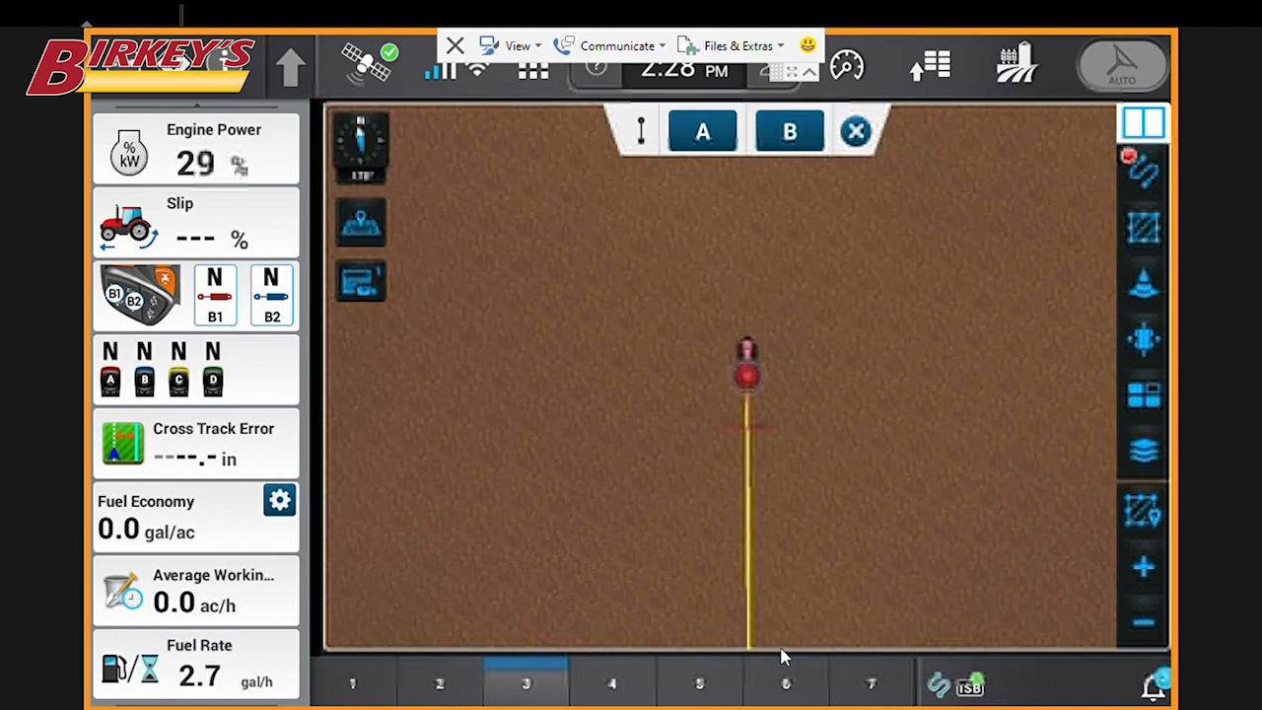
{"action": "left_click", "coordinate": [789, 130]}
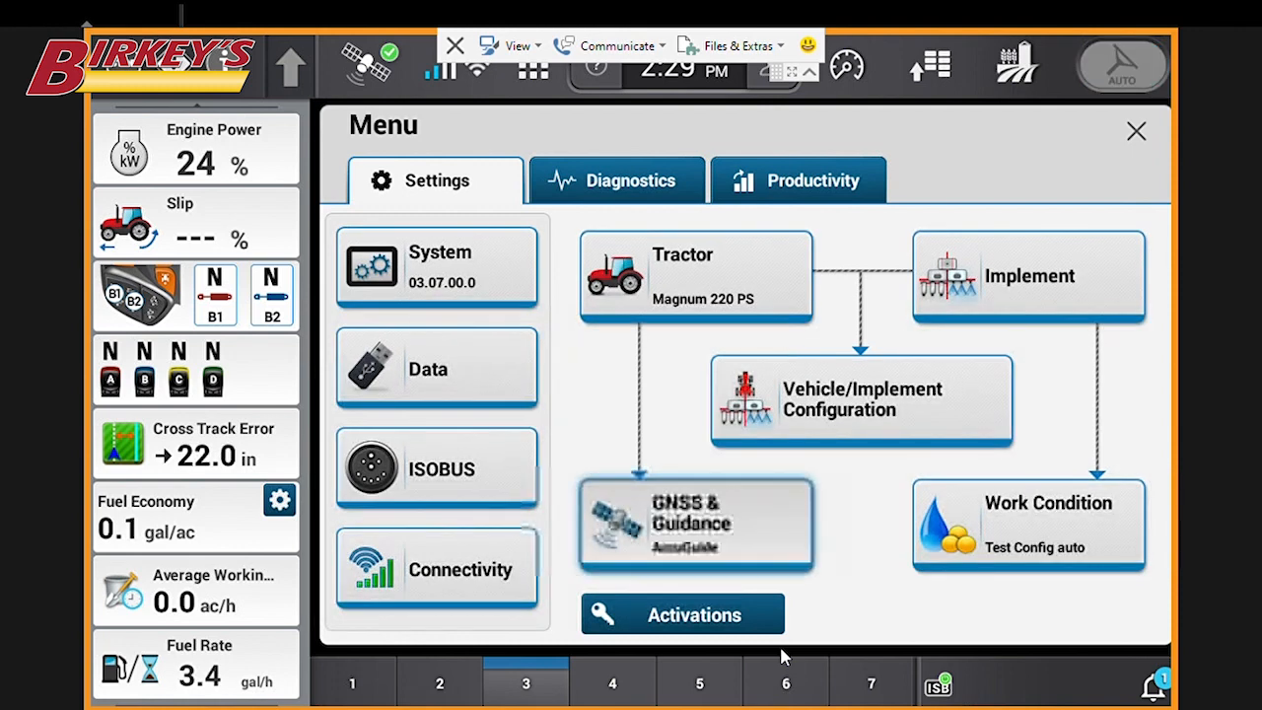
- Go to the GNSS & Guidance Calibration page showing Roll Calibration last completed 01/05/2023
{"action": "left_click", "coordinate": [1136, 131]}
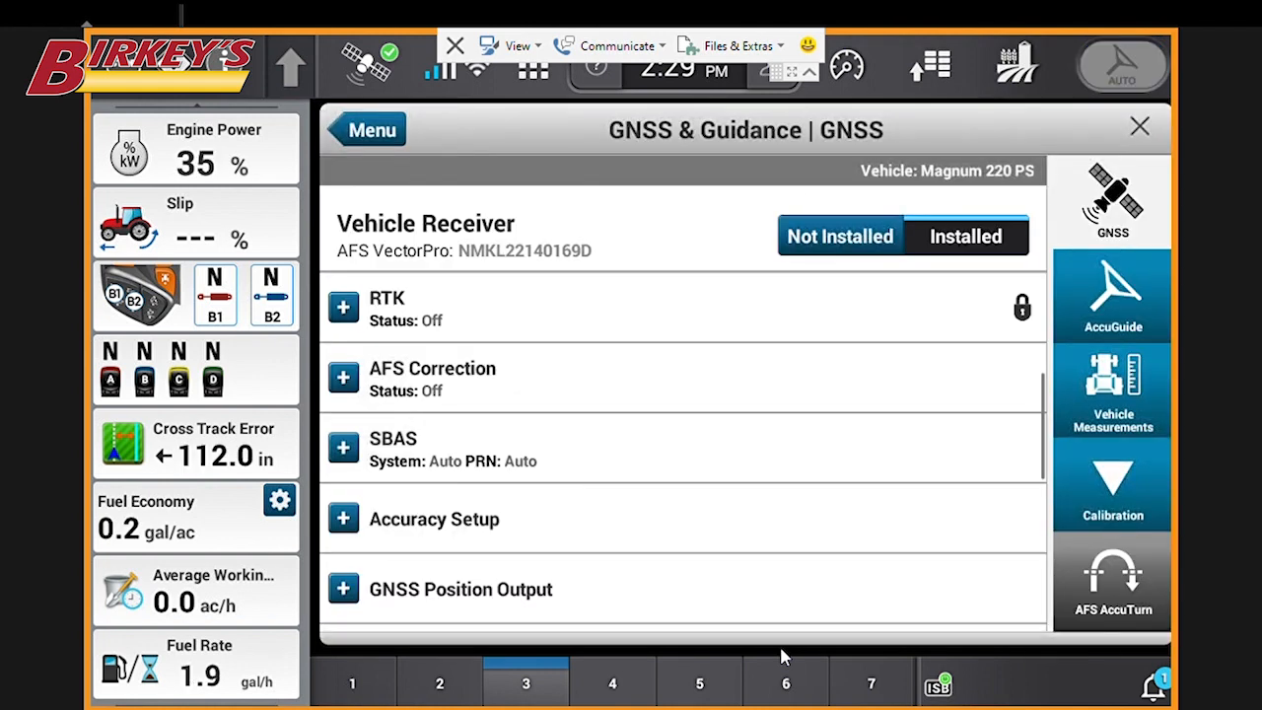
{"action": "left_click", "coordinate": [1122, 65]}
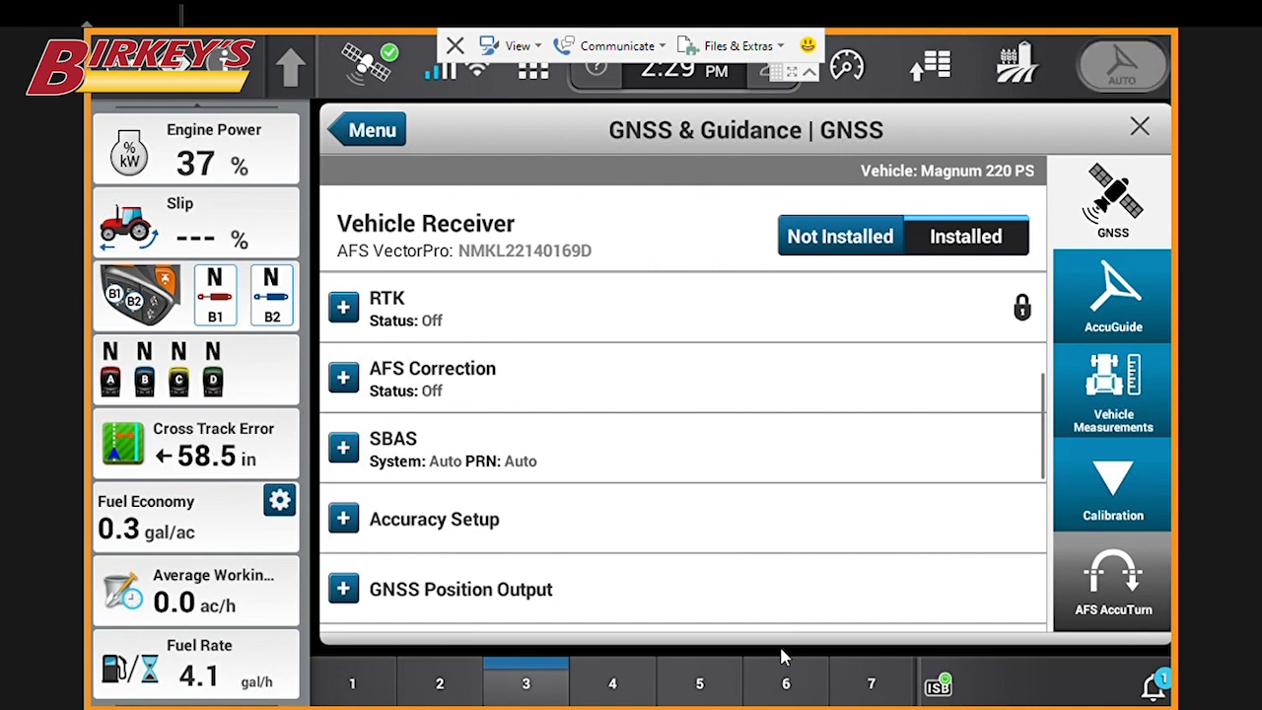
{"action": "left_click", "coordinate": [1112, 485]}
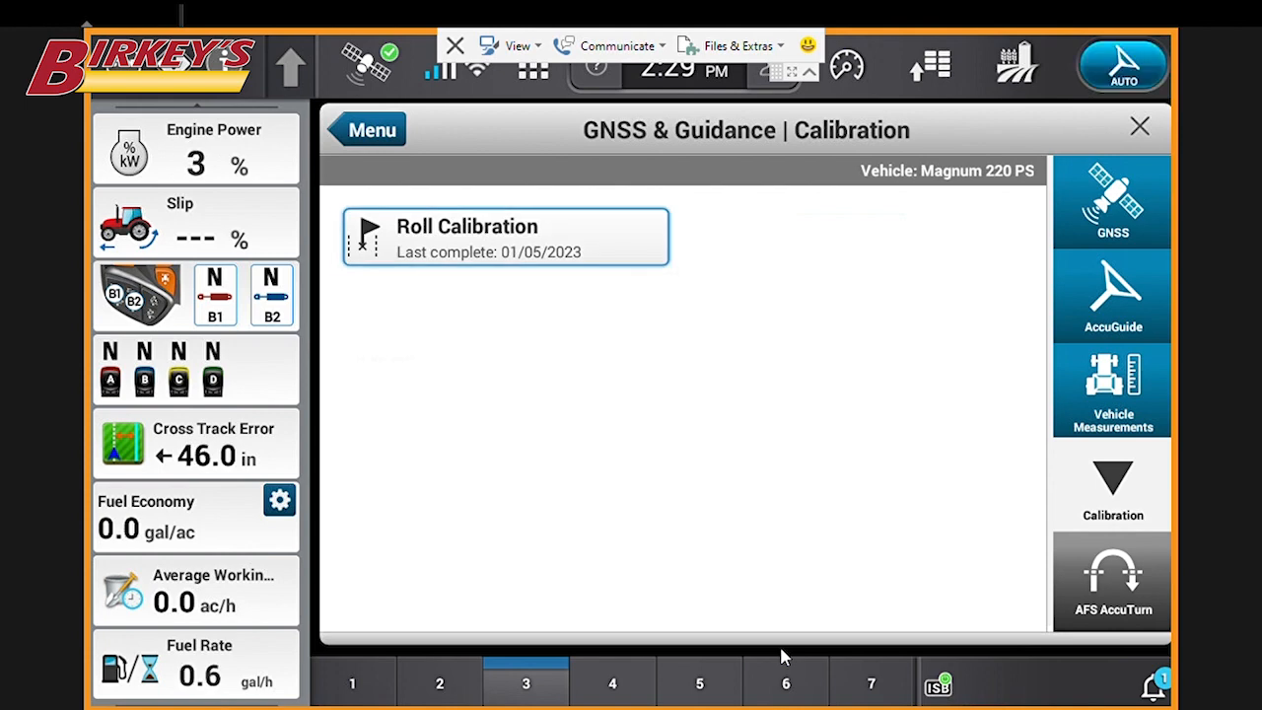
- Start an Auto roll calibration, reaching step 1 asking to record the end point
{"action": "left_click", "coordinate": [504, 237]}
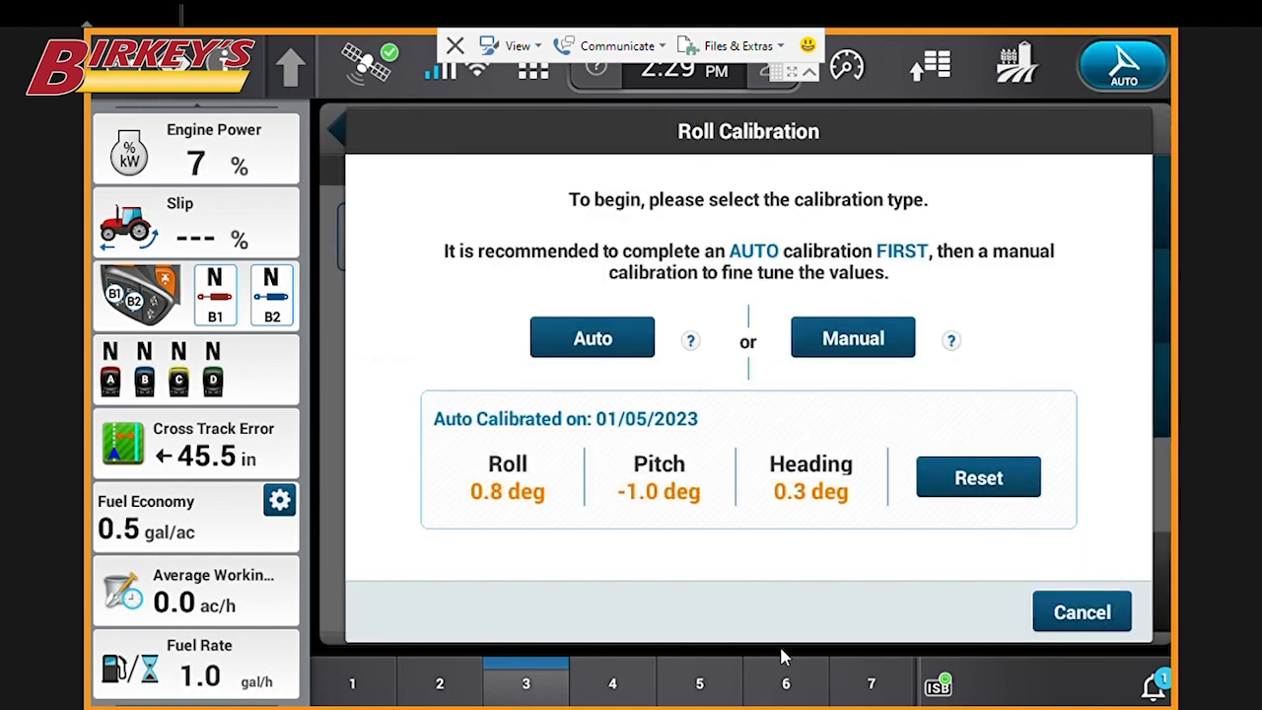
{"action": "left_click", "coordinate": [591, 337]}
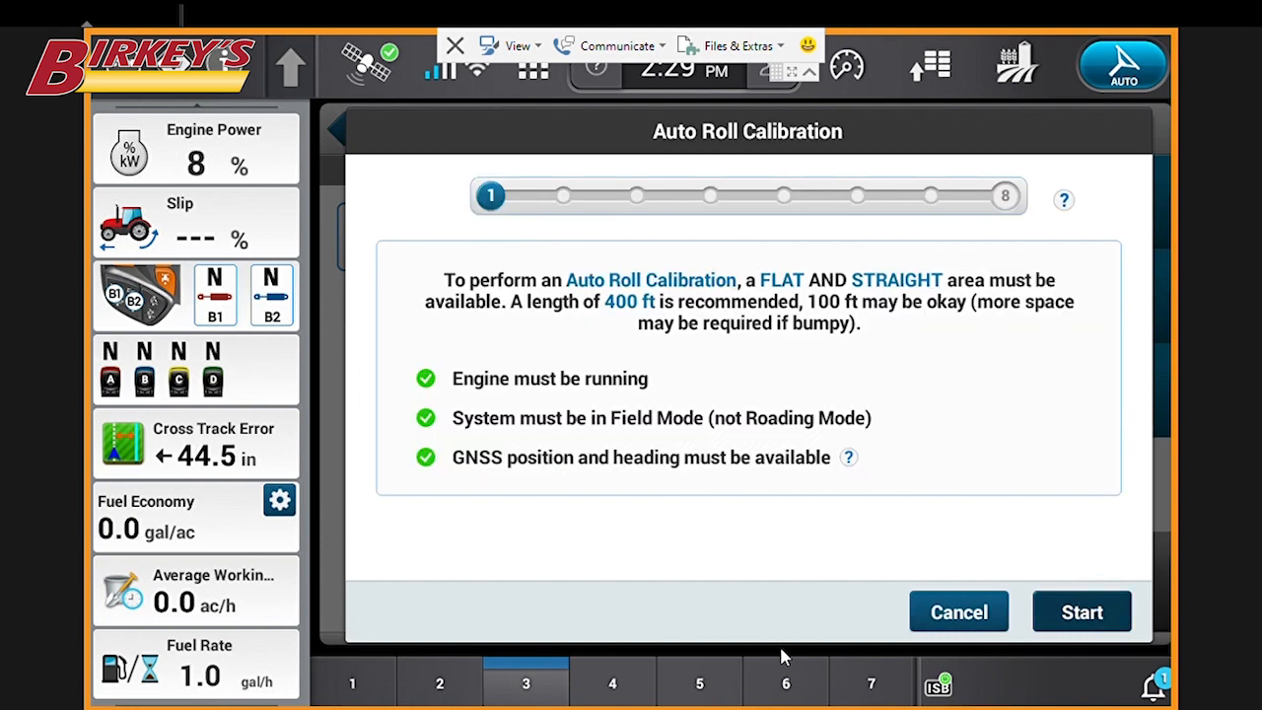
{"action": "left_click", "coordinate": [1080, 611]}
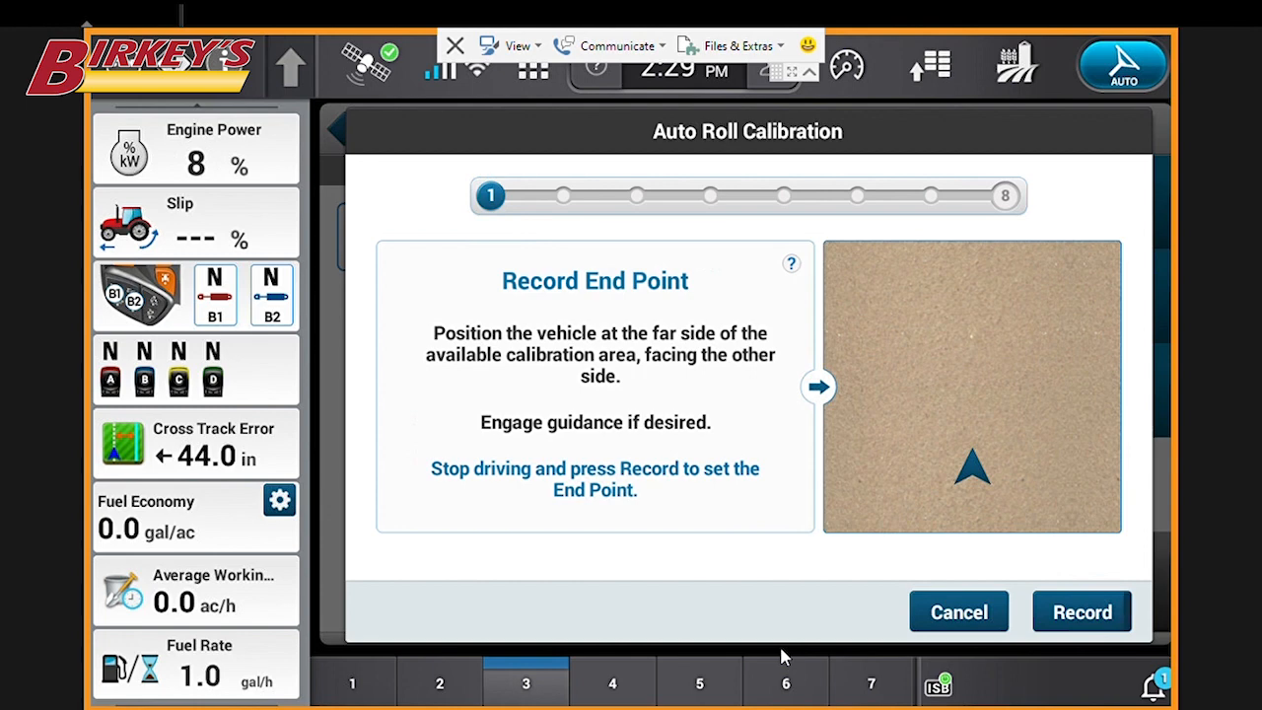
- Record the calibration end point, drive back, and record the start point, ready for pass #1
{"action": "left_click", "coordinate": [1080, 611]}
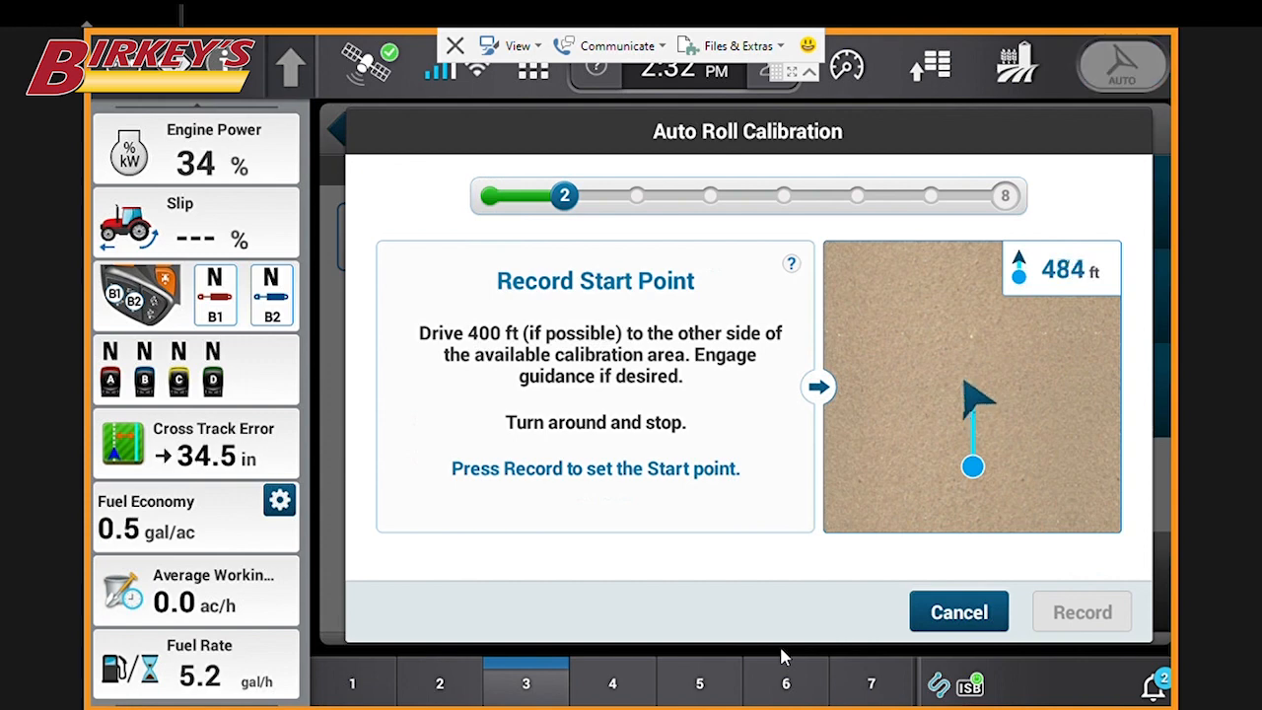
{"action": "left_click", "coordinate": [1122, 65]}
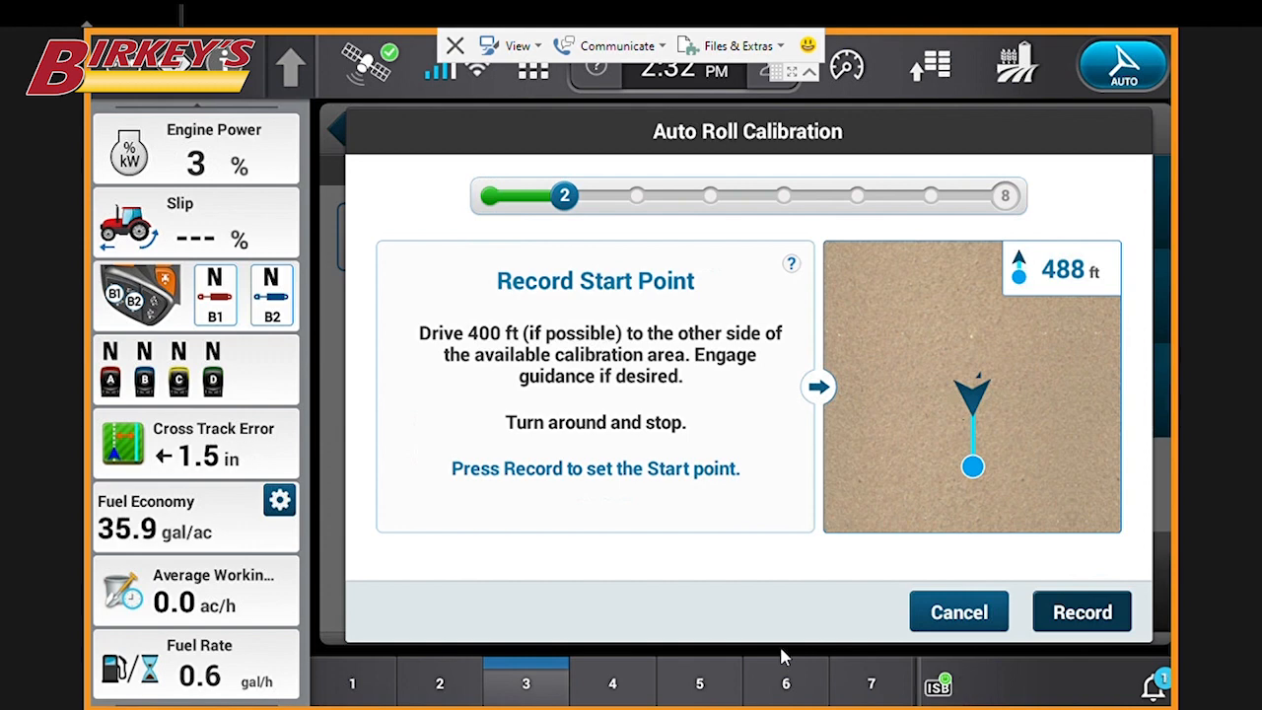
{"action": "left_click", "coordinate": [1081, 611]}
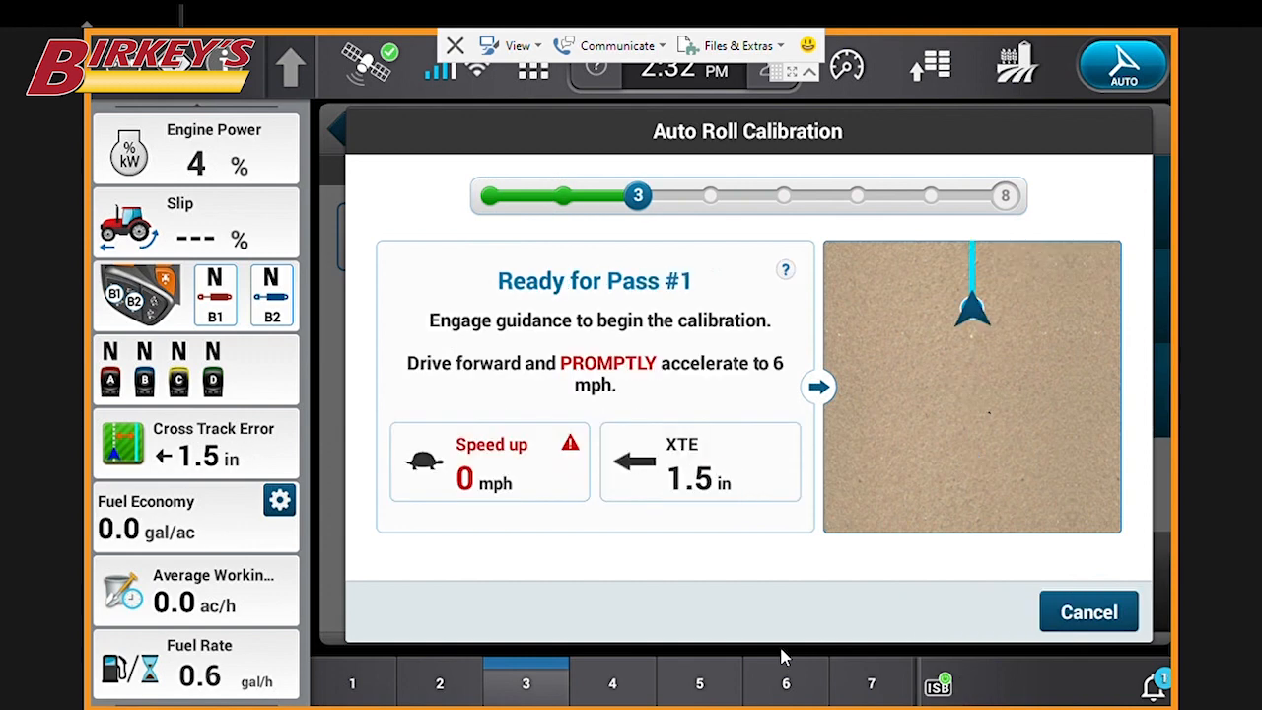
- Engage AUTO guidance and drive pass #1, reaching step 5 ready for return pass #1
{"action": "left_click", "coordinate": [1122, 65]}
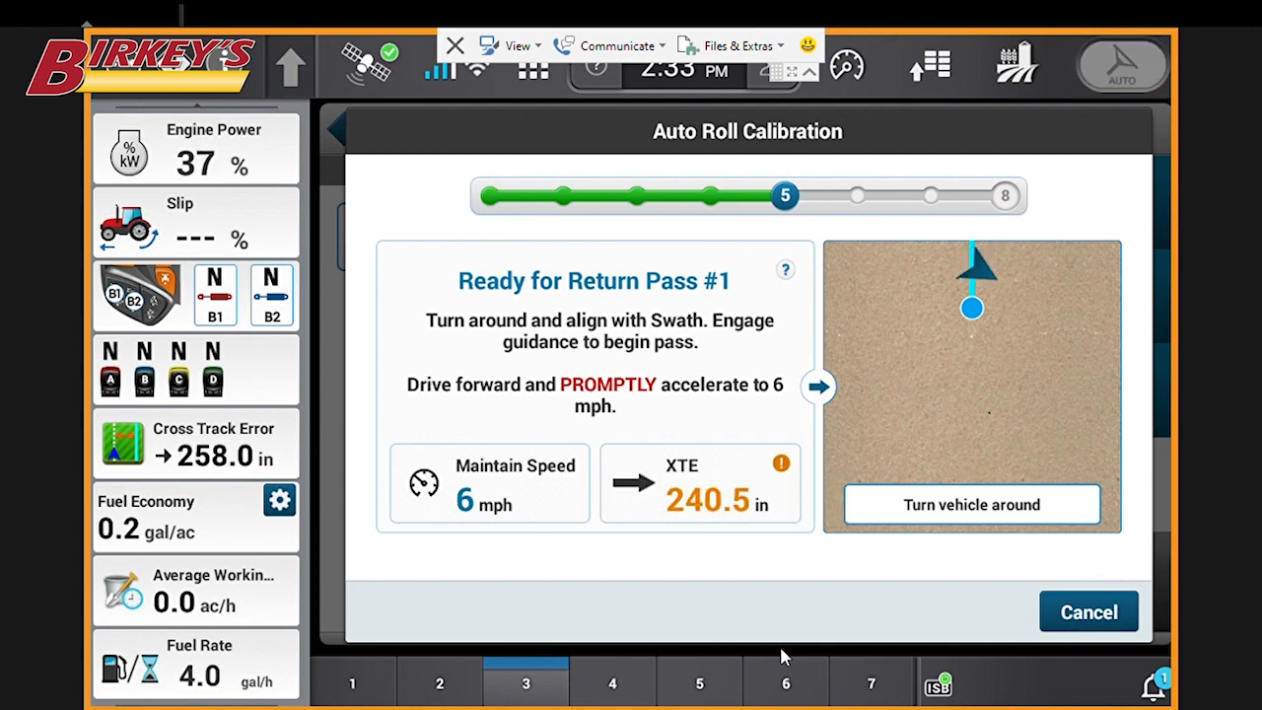
- Engage AUTO guidance and drive return pass #1, giving one pass pair with roll 0.8 deg
{"action": "left_click", "coordinate": [1122, 65]}
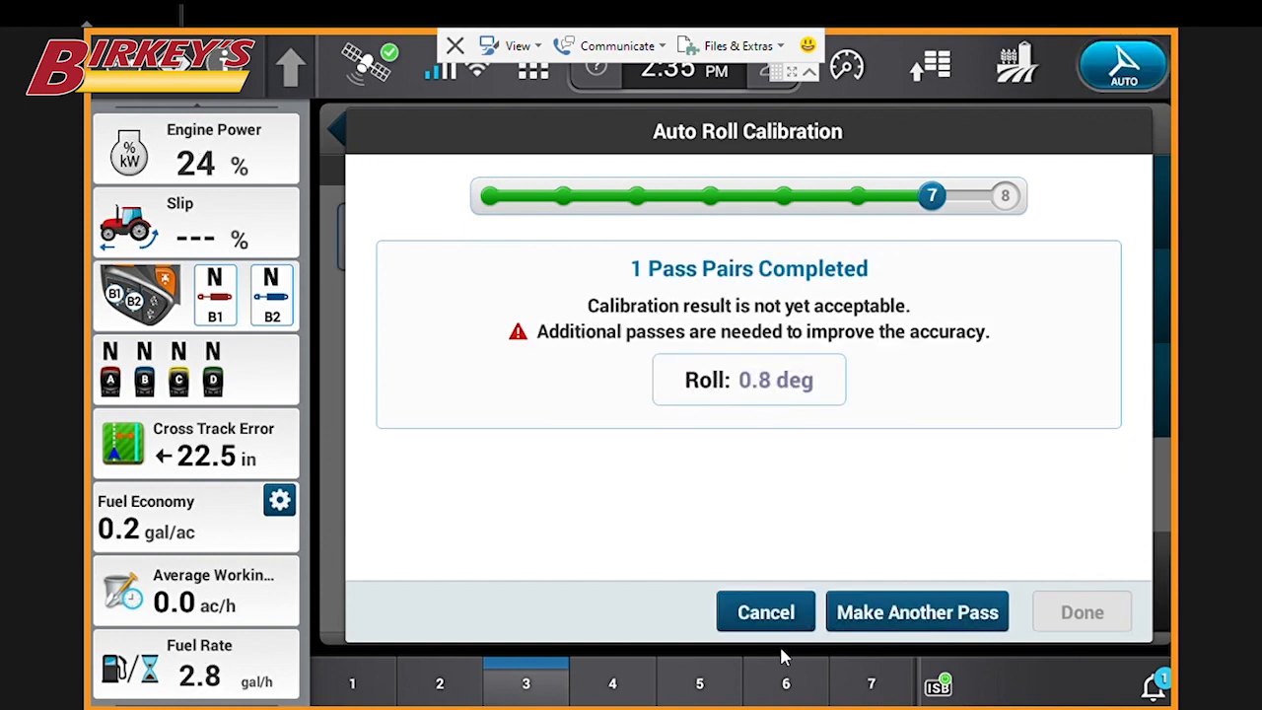
- Request another calibration pass, making the calibration ready for pass #2
{"action": "left_click", "coordinate": [1122, 65]}
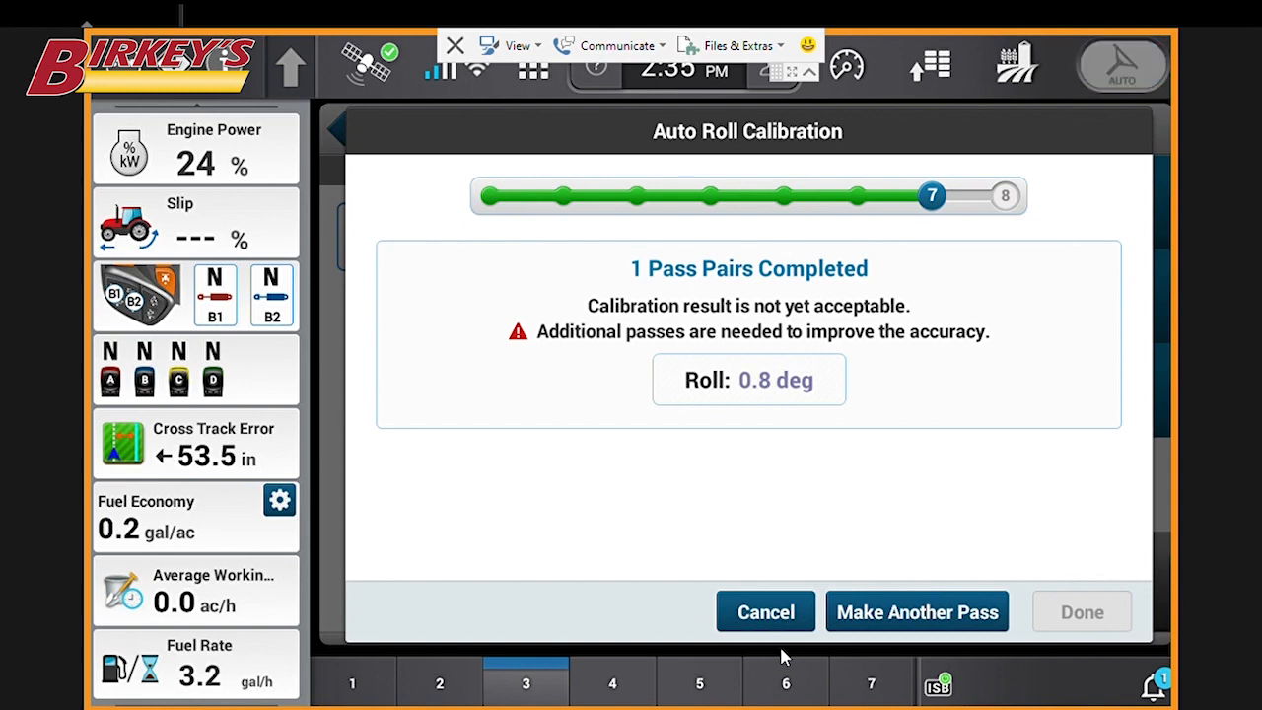
{"action": "left_click", "coordinate": [914, 611]}
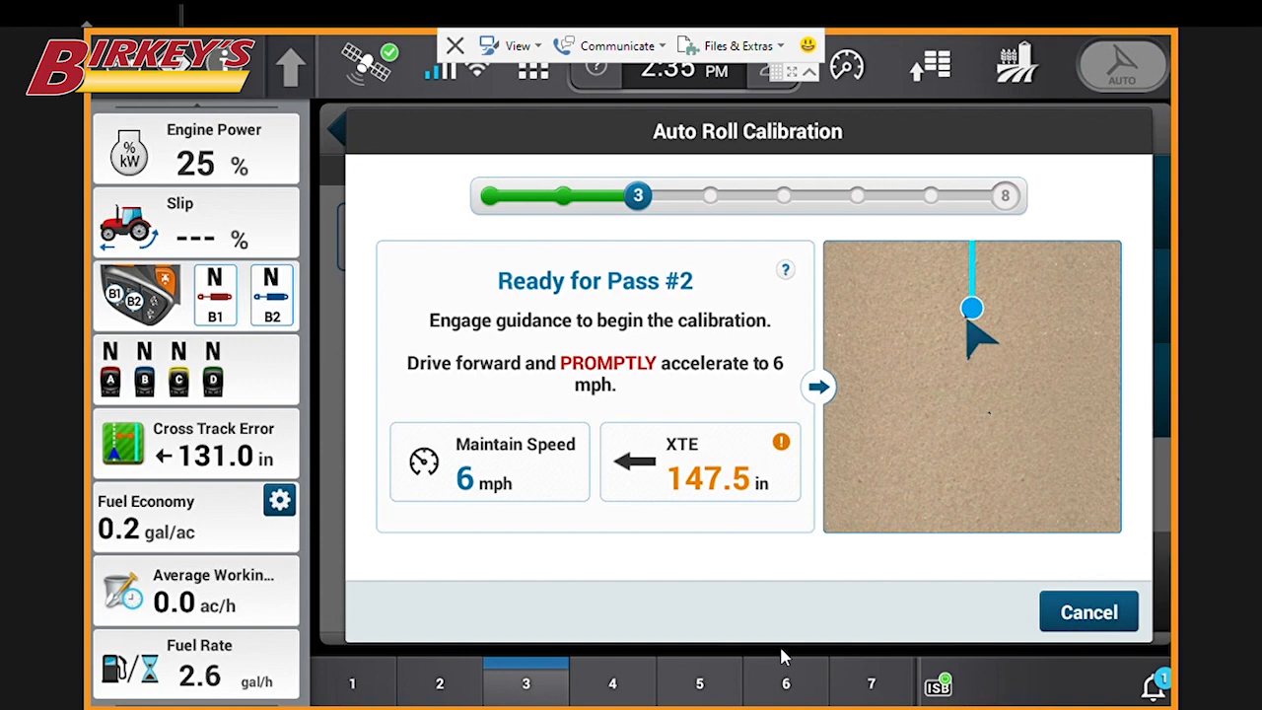
- Drive the second pass pair with AUTO guidance and accept the result (roll 0.8, pitch -1.1, heading 0.6 deg)
{"action": "left_click", "coordinate": [1122, 65]}
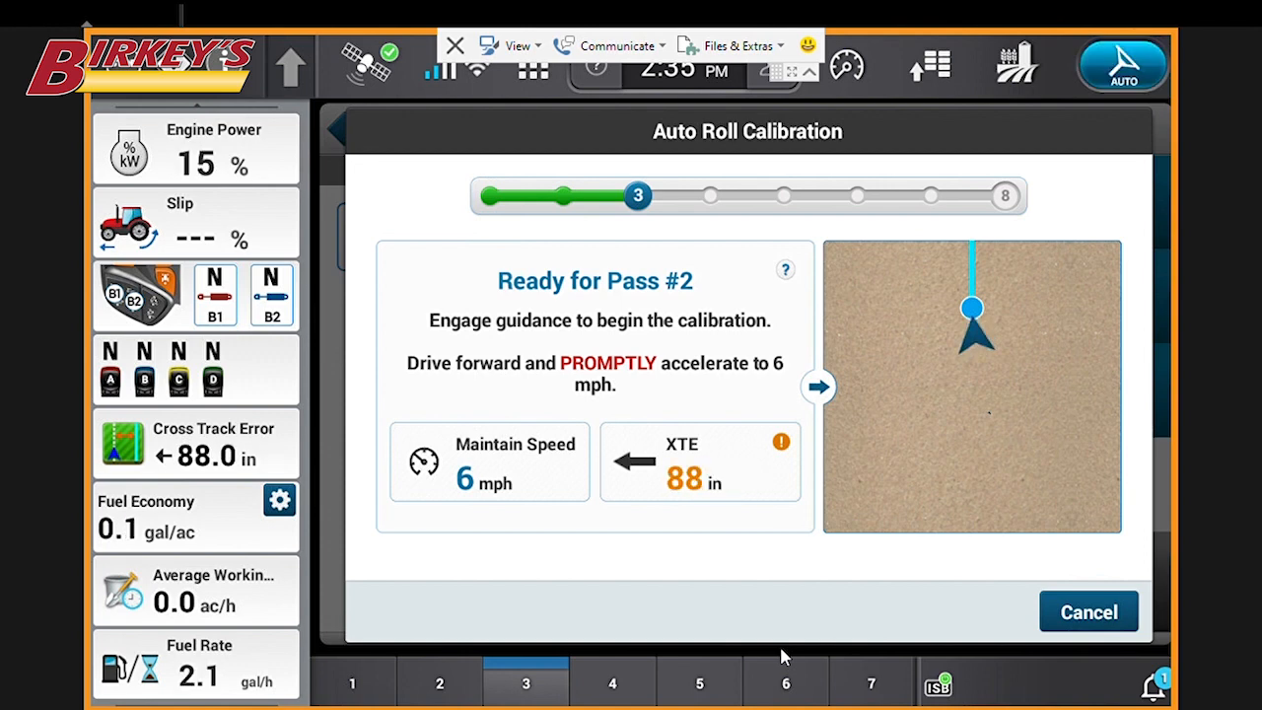
{"action": "left_click", "coordinate": [1120, 65]}
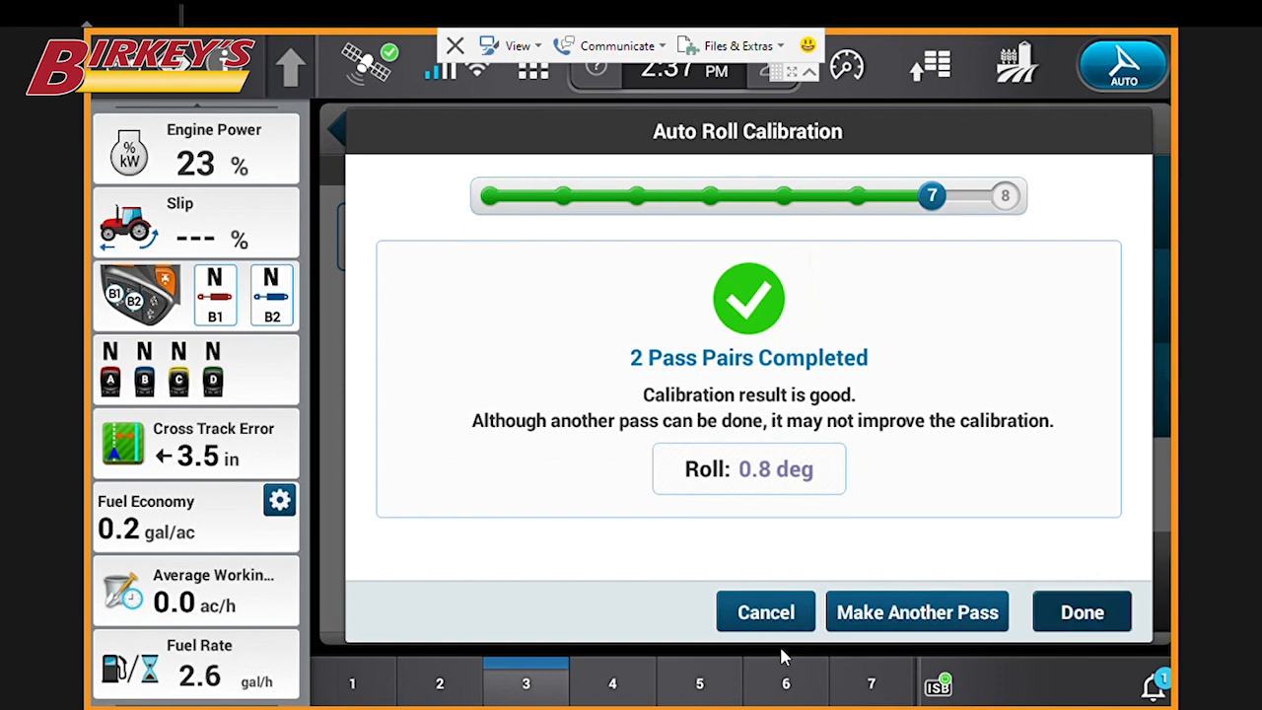
{"action": "left_click", "coordinate": [914, 611]}
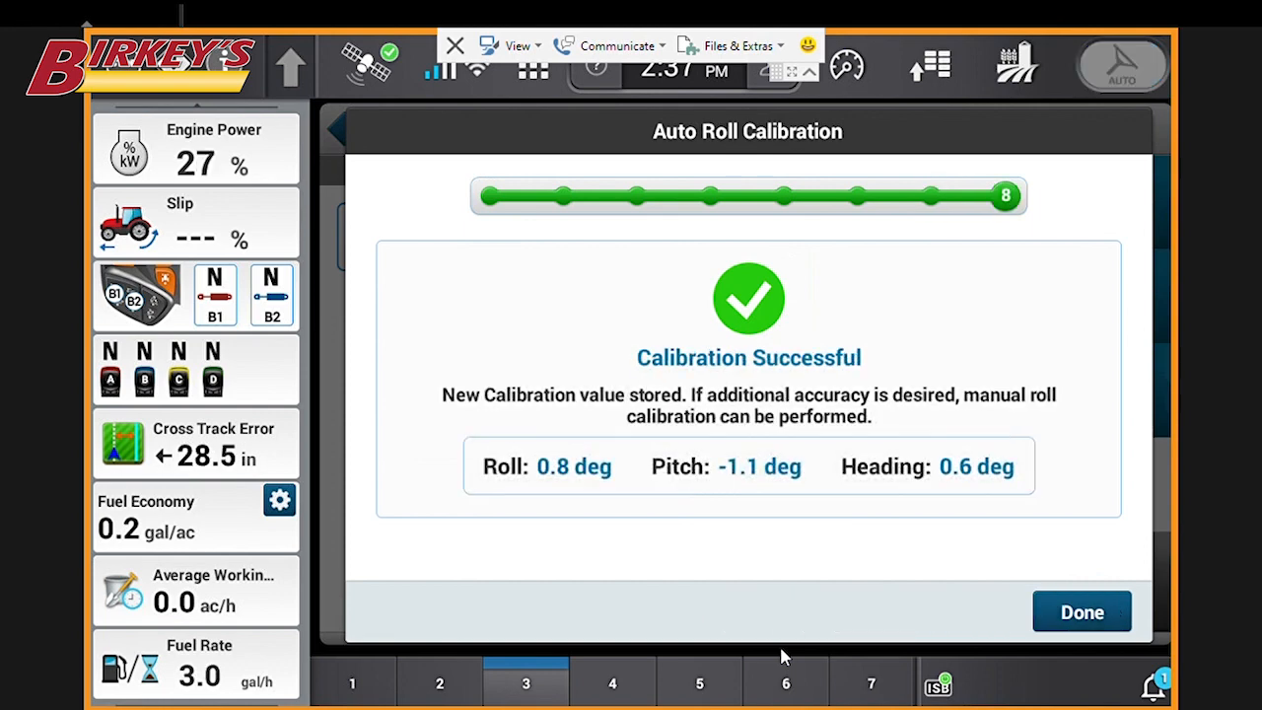
{"action": "left_click", "coordinate": [1080, 611]}
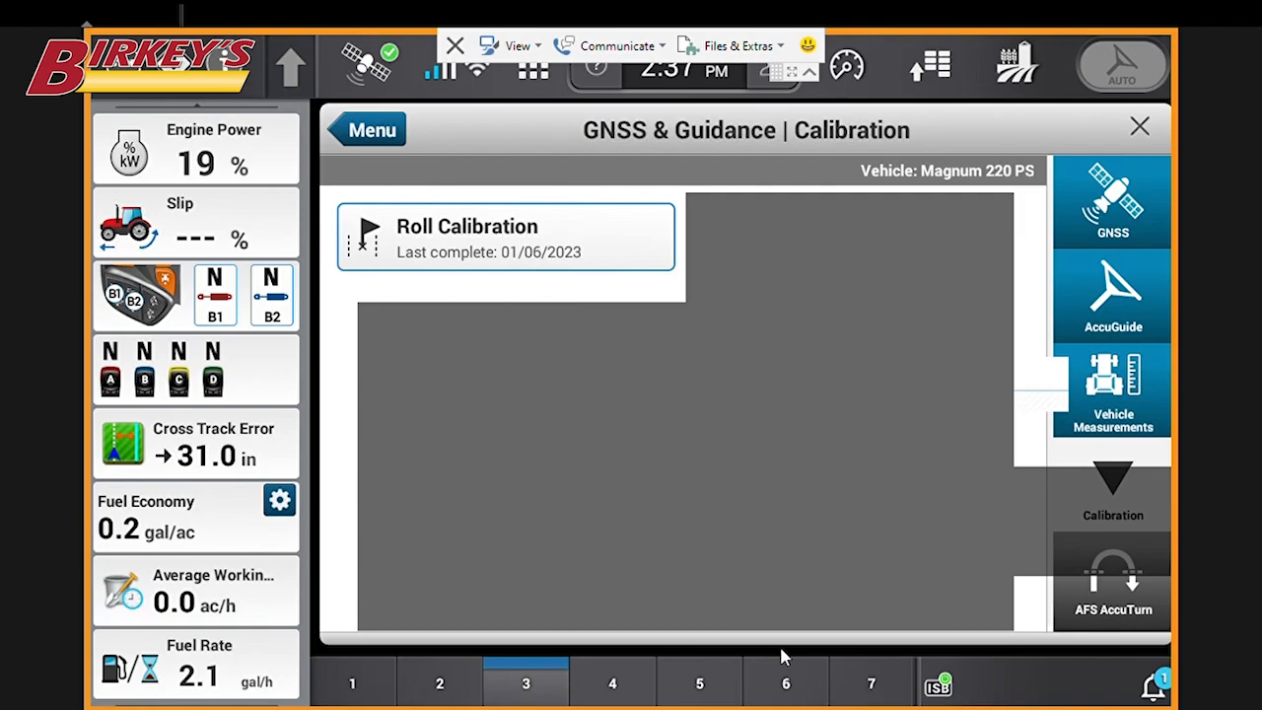